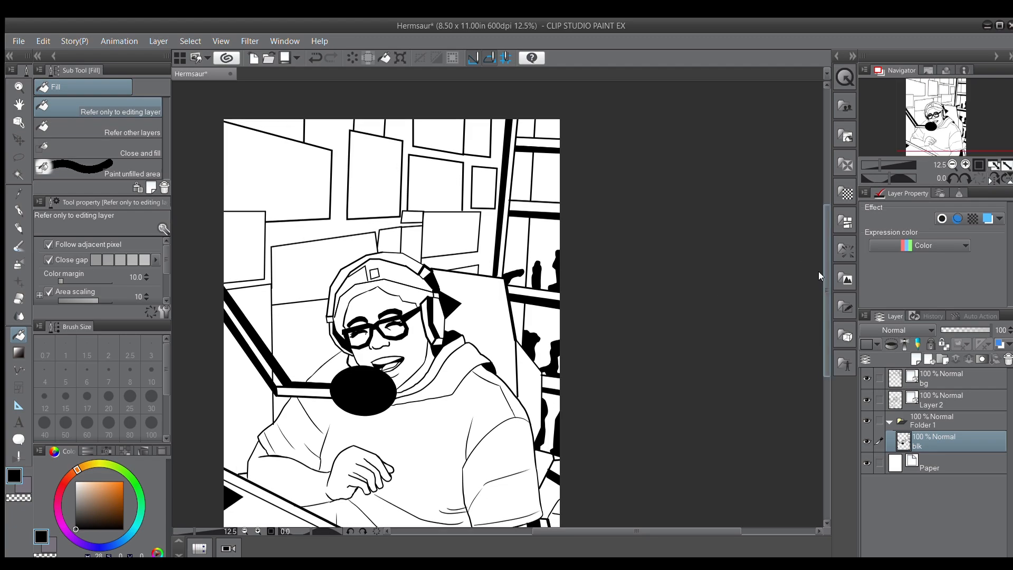
- Fill an enclosed region of the headset portrait lineart with flat colour
click(306, 338)
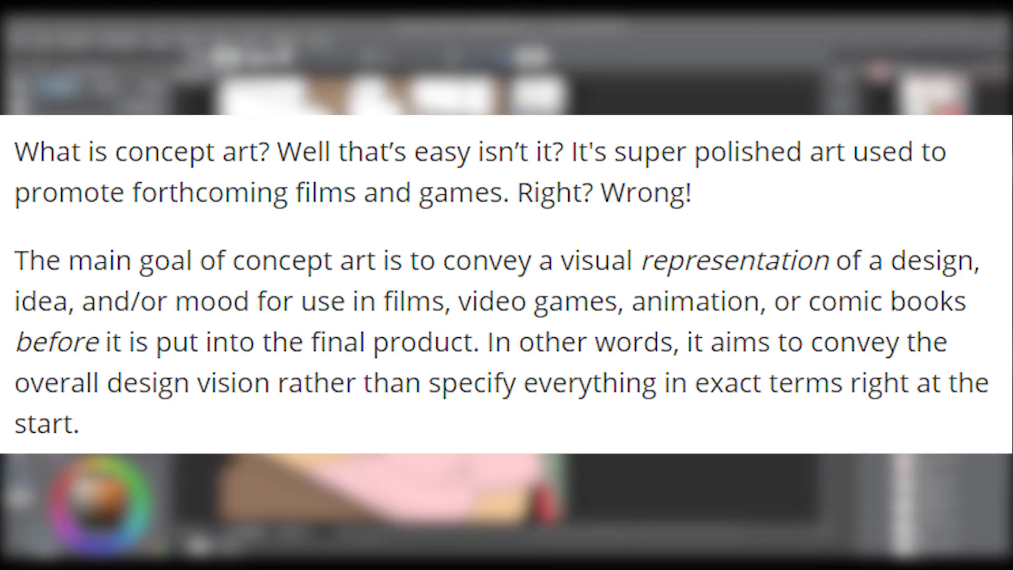
- Scroll the canvas while flat-colouring the hoodie, skin and desk
scroll(down, 3)
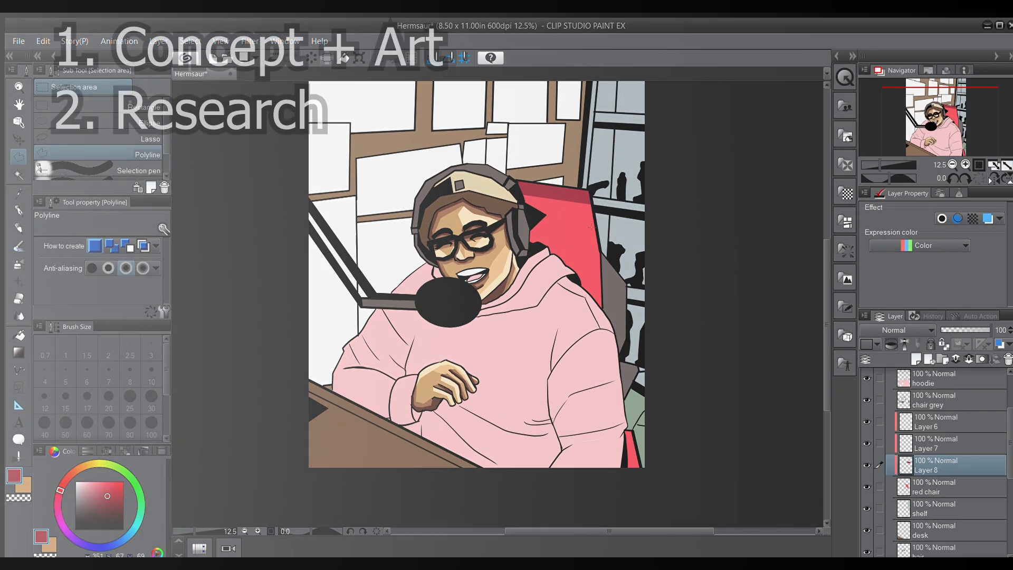
- Outline an angular darker-red shading plane on the red chair
click(948, 443)
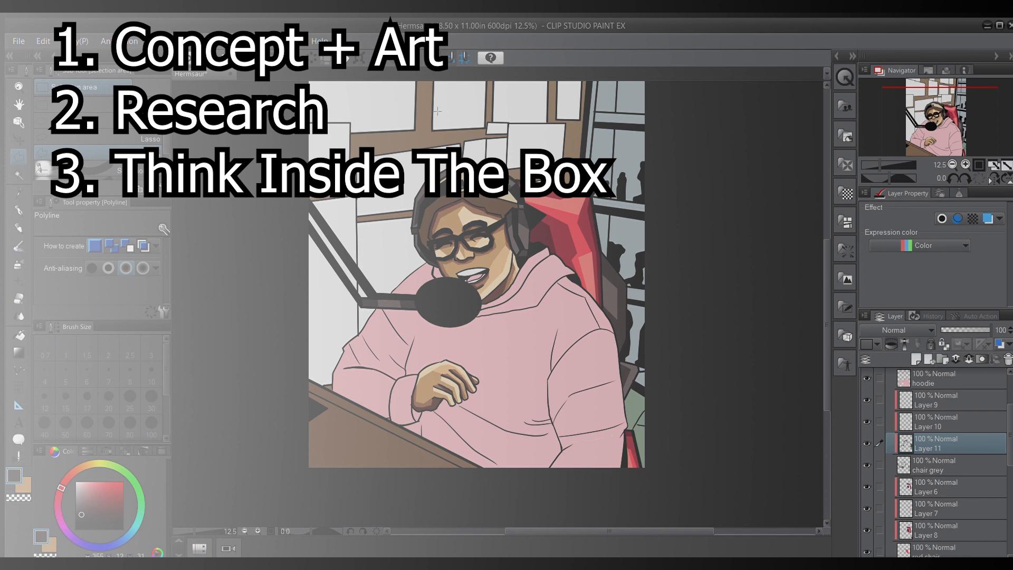
- Outline another angular brown shading facet on the desk
click(948, 422)
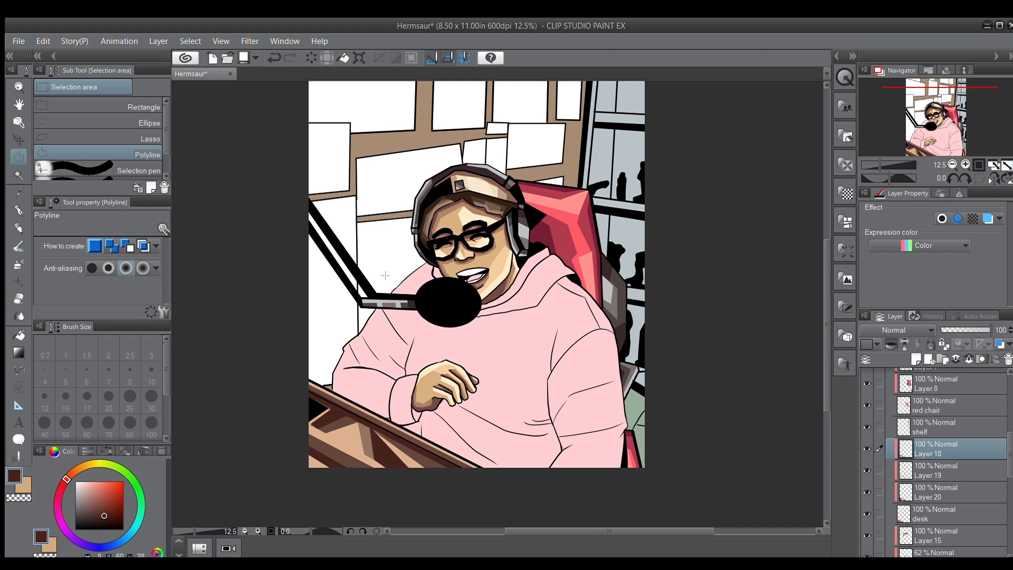
- Move to a different chair shading layer to add further red facets
scroll(down, 3)
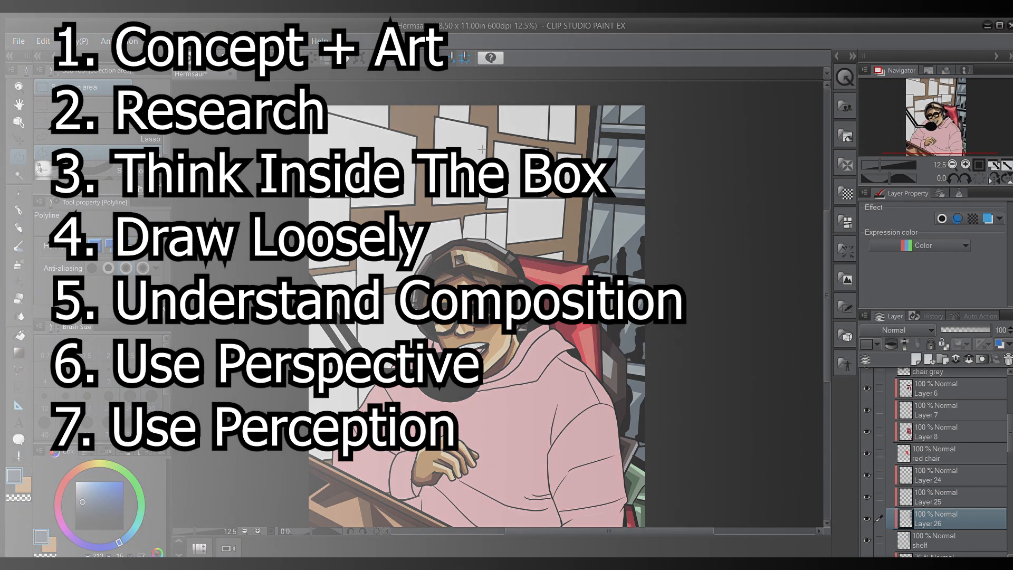
click(952, 496)
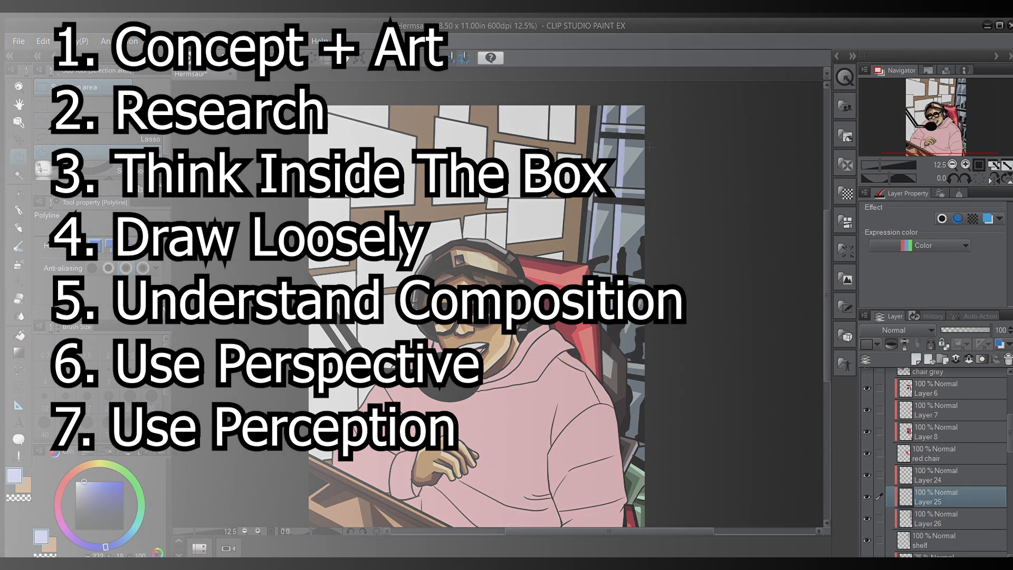